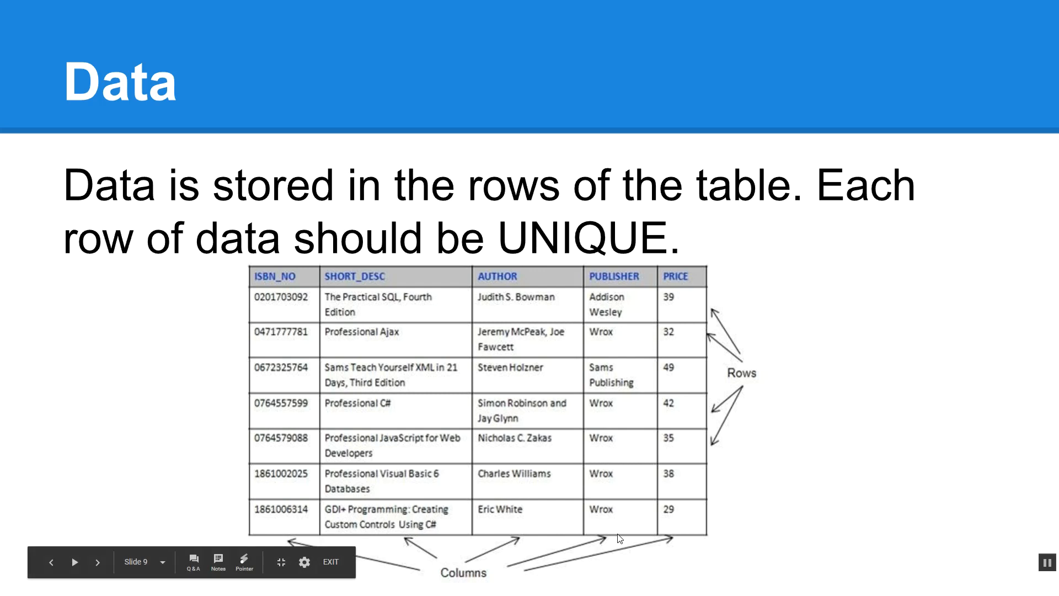
mouse_move(313, 313)
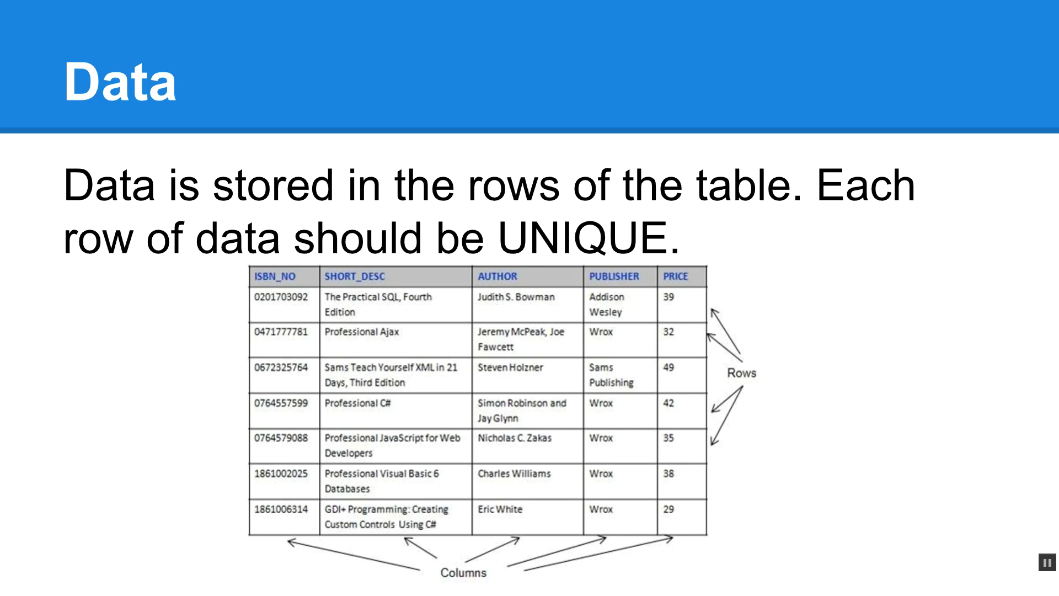
mouse_move(802, 395)
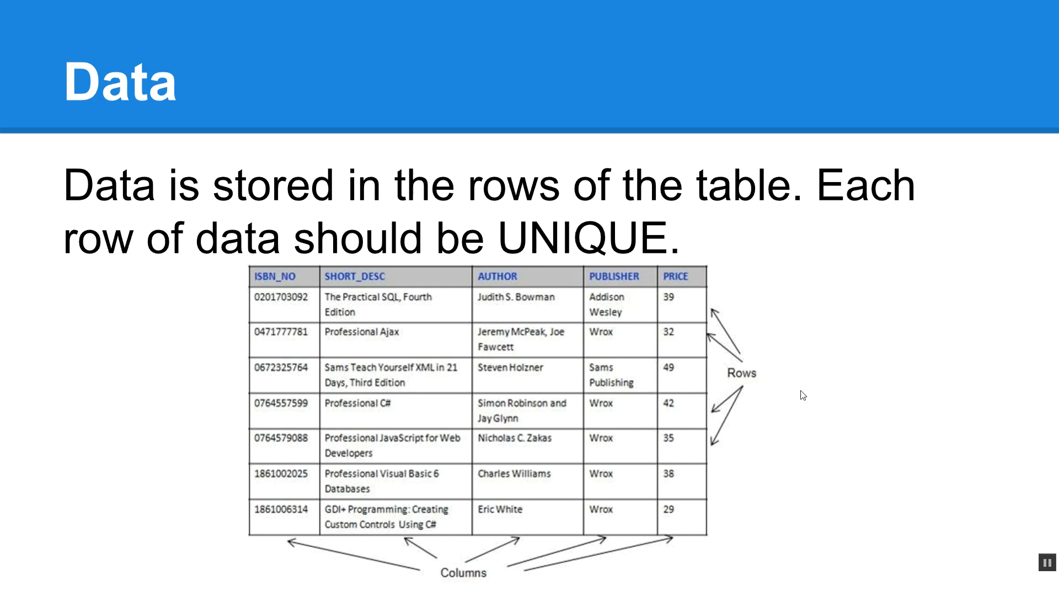